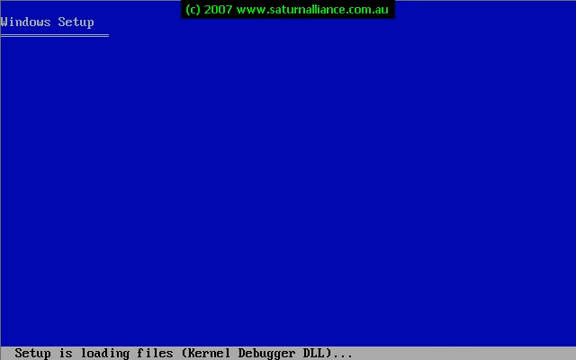
mouse_move(60, 336)
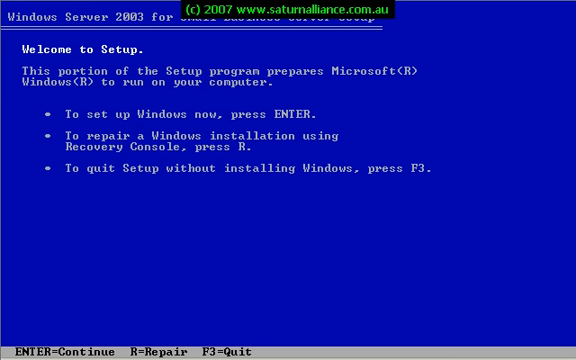
mouse_move(113, 64)
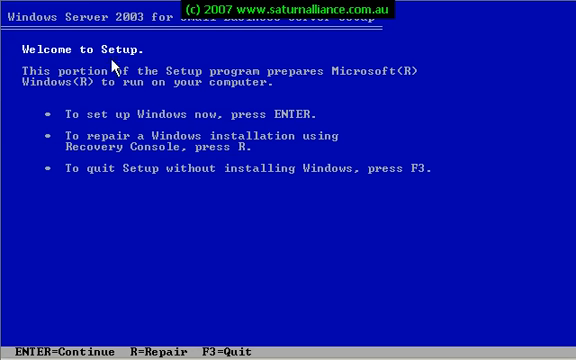
mouse_move(114, 131)
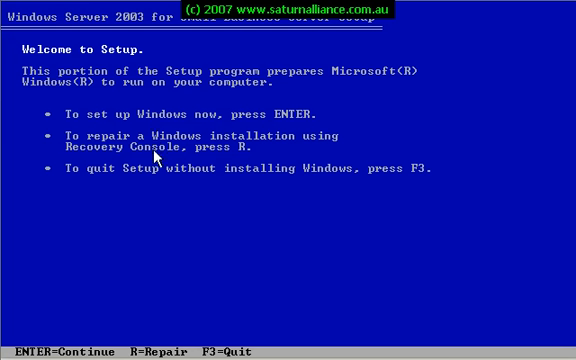
mouse_move(190, 135)
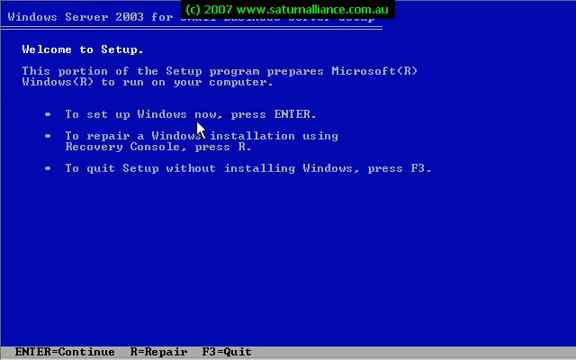
- Start Windows setup and page through the Windows Licensing Agreement
key("enter")
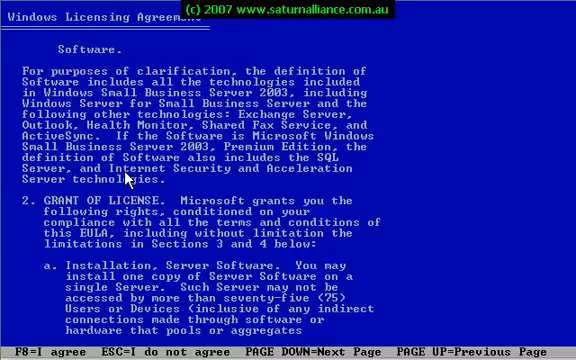
key("PAGEDOWN")
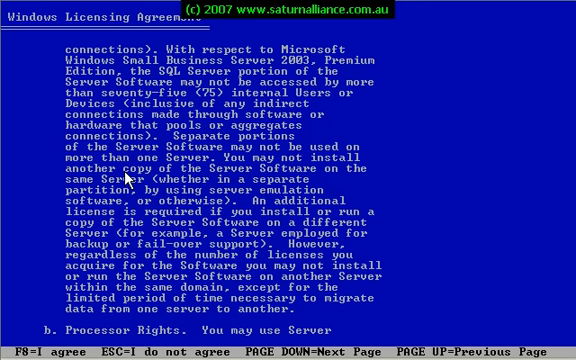
key("f8")
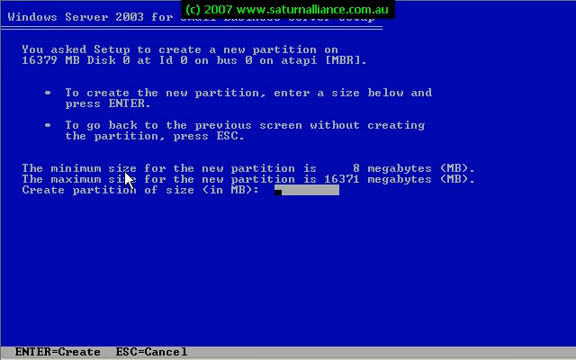
- Create a 10000 MB partition C: on the 16379 MB disk
type("10000")
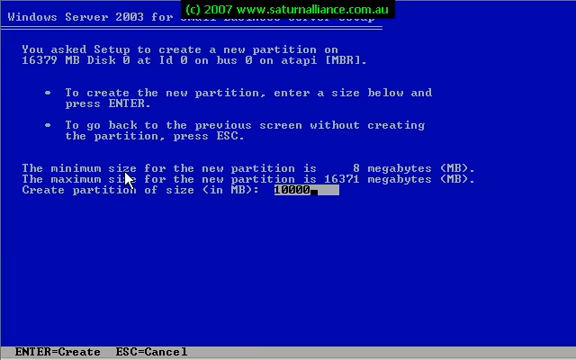
key("enter")
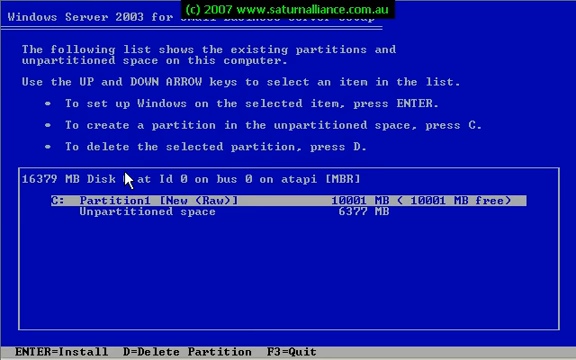
- Install Windows on partition C:, formatting it with the NTFS file system
key("Down")
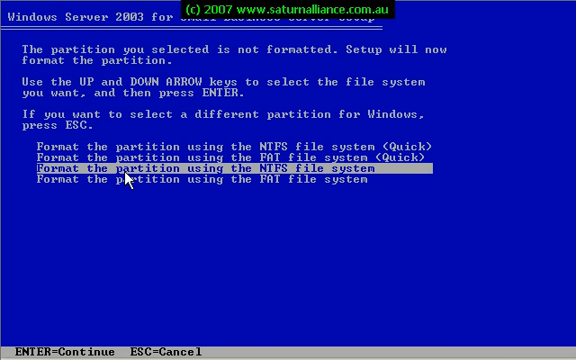
key("enter")
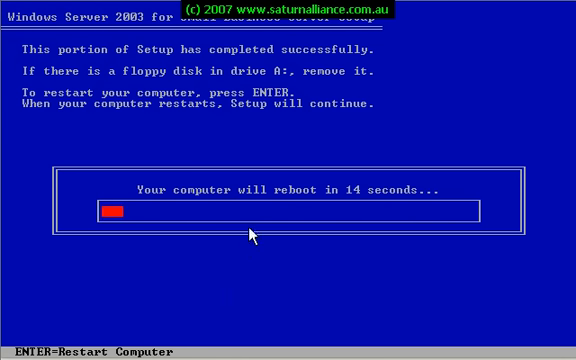
mouse_move(278, 198)
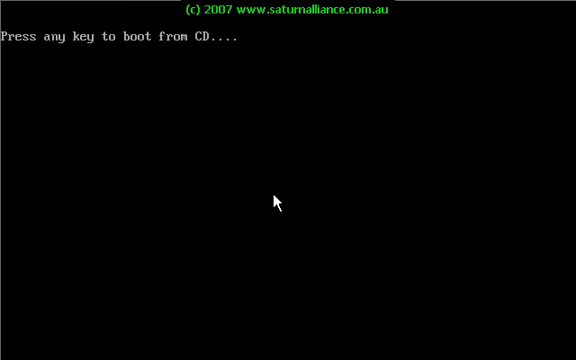
- Boot from the hard disk into the graphical Installing Windows phase
key("enter")
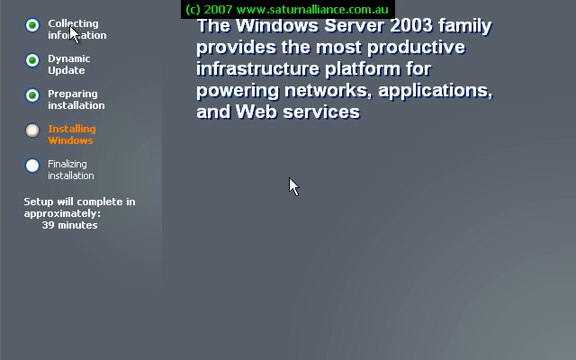
mouse_move(155, 190)
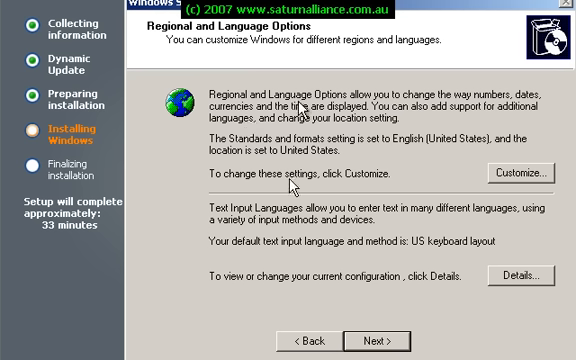
mouse_move(290, 182)
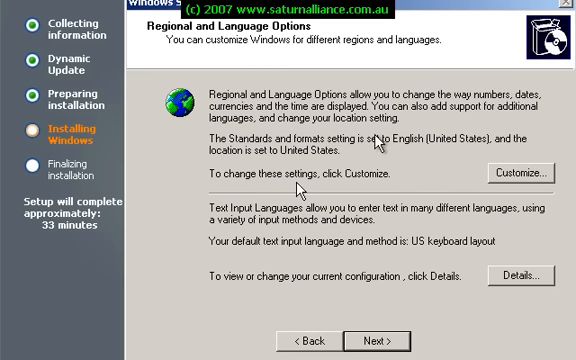
mouse_move(516, 174)
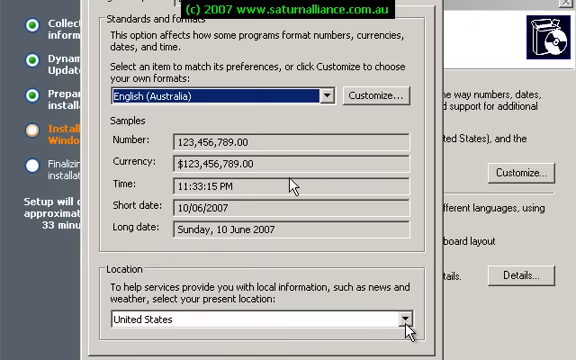
- Open and scroll the Location country list, with formats set to English (Australia)
left_click(400, 322)
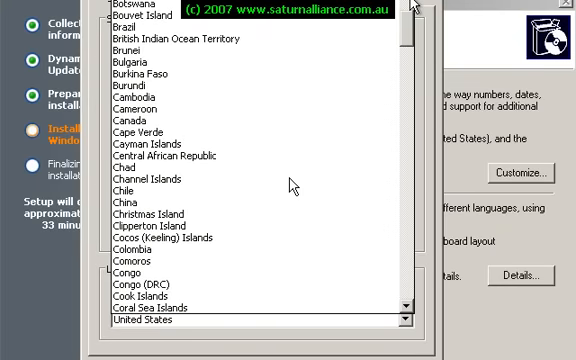
scroll("up", 3)
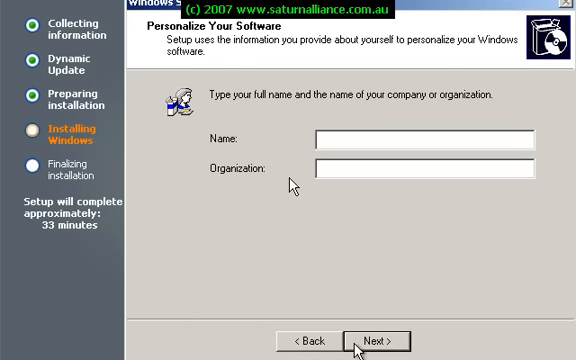
- Enter 'Saturn Alliance' in the Name and Organization boxes and continue
type("S")
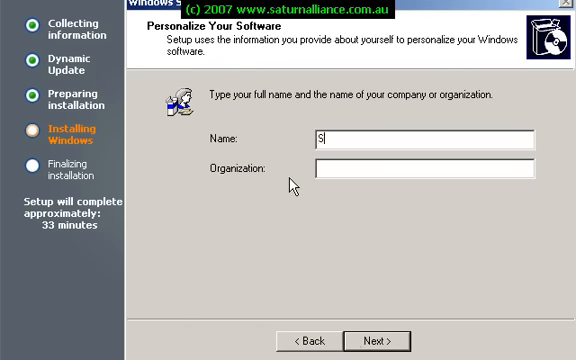
type("aturn Alliance")
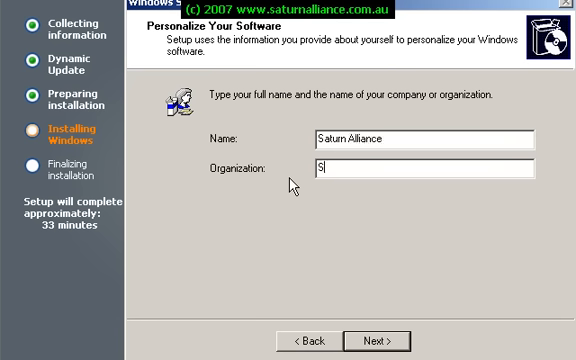
type("aturn")
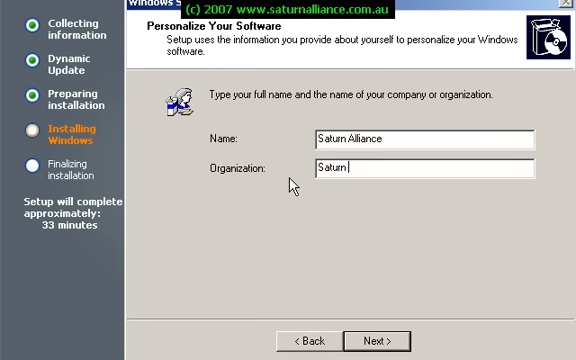
type("Alliance")
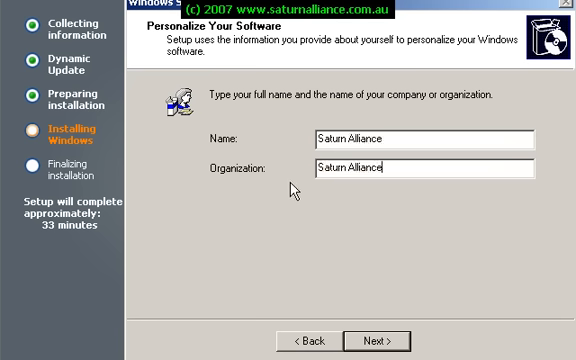
left_click(375, 340)
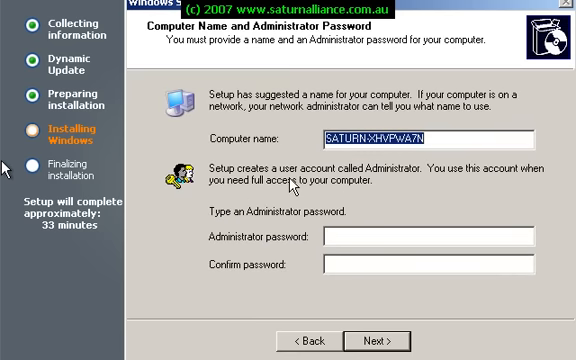
mouse_move(469, 261)
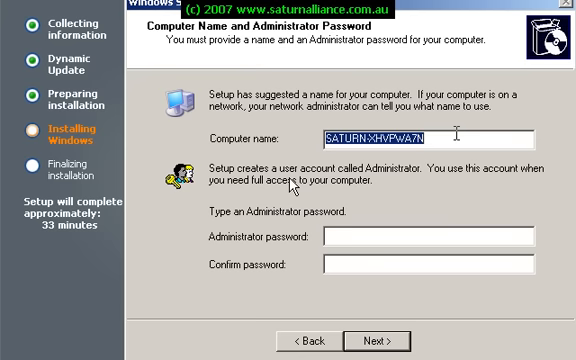
- Replace the suggested computer name with SERVER and type a 10-character Administrator password
type("SER")
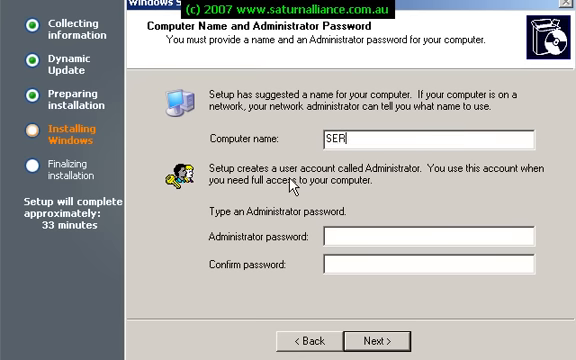
type("VER")
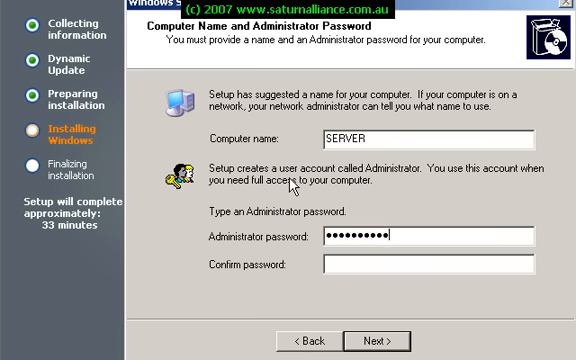
type("••••••••••")
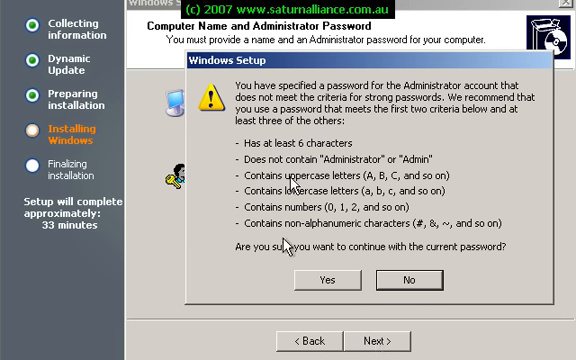
mouse_move(295, 185)
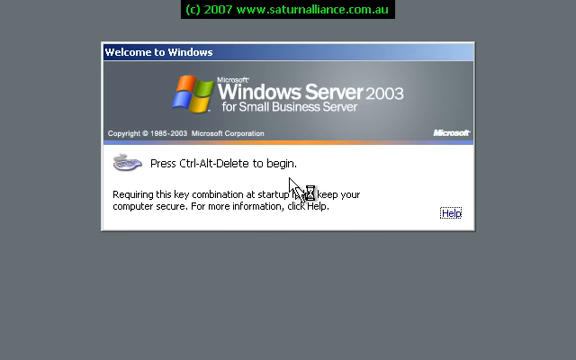
- Log on as Administrator using Ctrl+Alt+Delete and the Administrator password
key("ctrl+alt+delete")
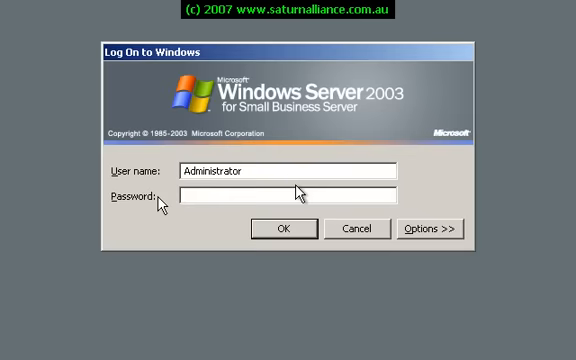
type("password")
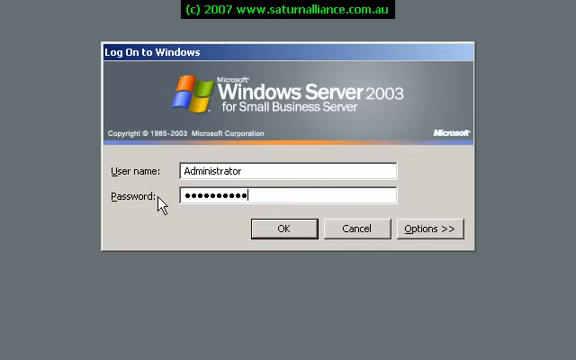
left_click(285, 228)
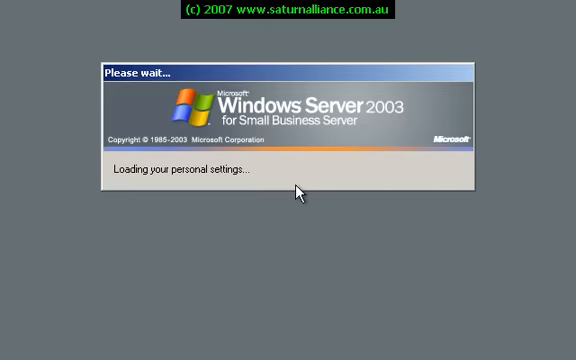